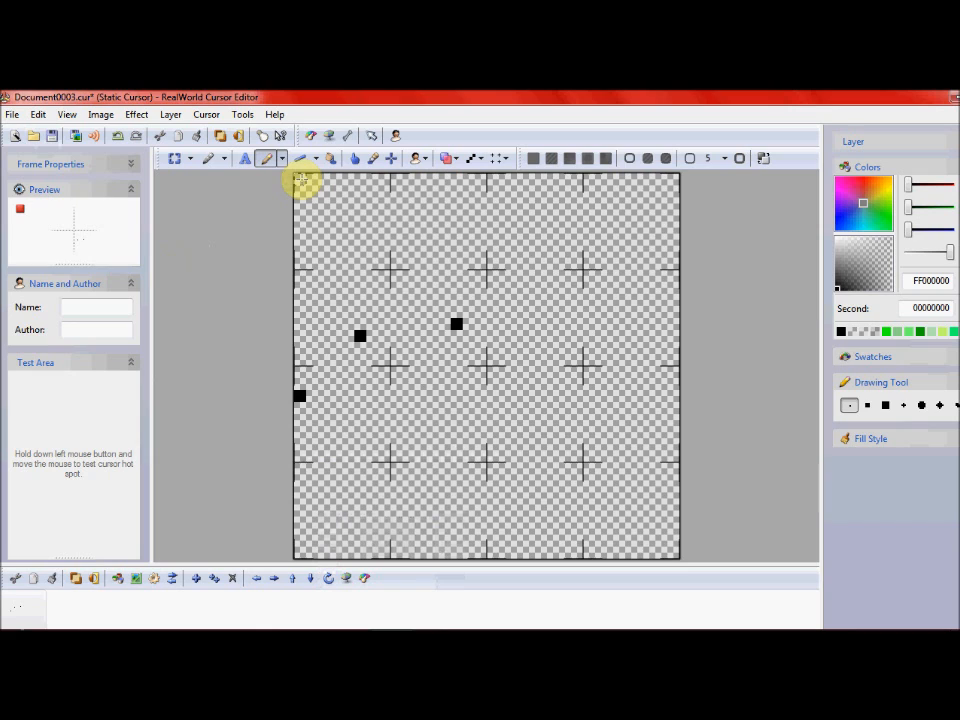
pyautogui.moveTo(343, 363)
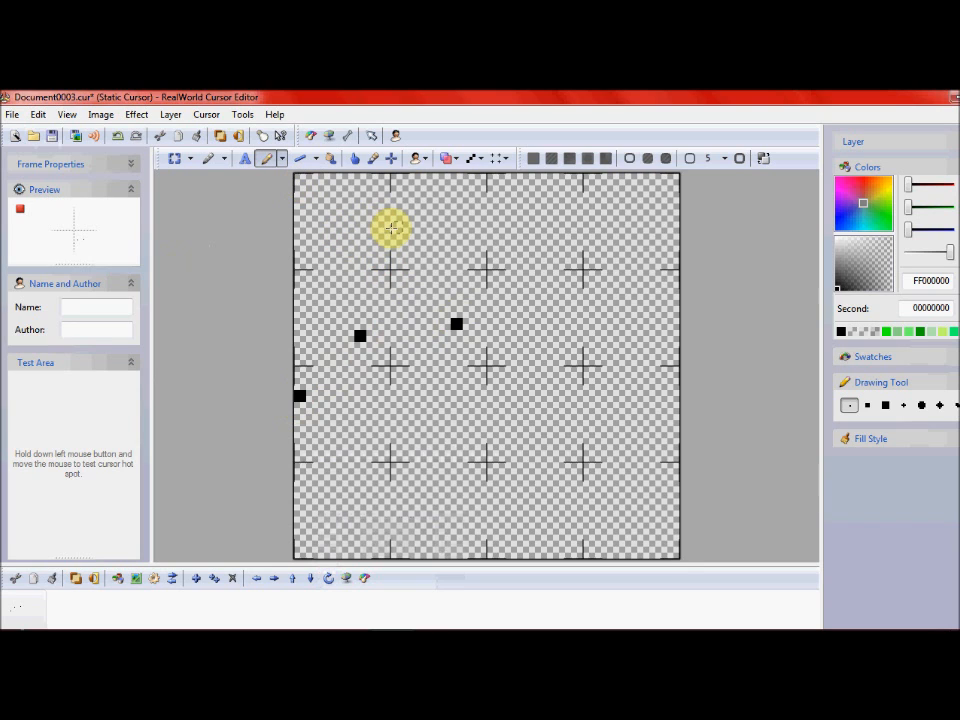
pyautogui.moveTo(910, 188)
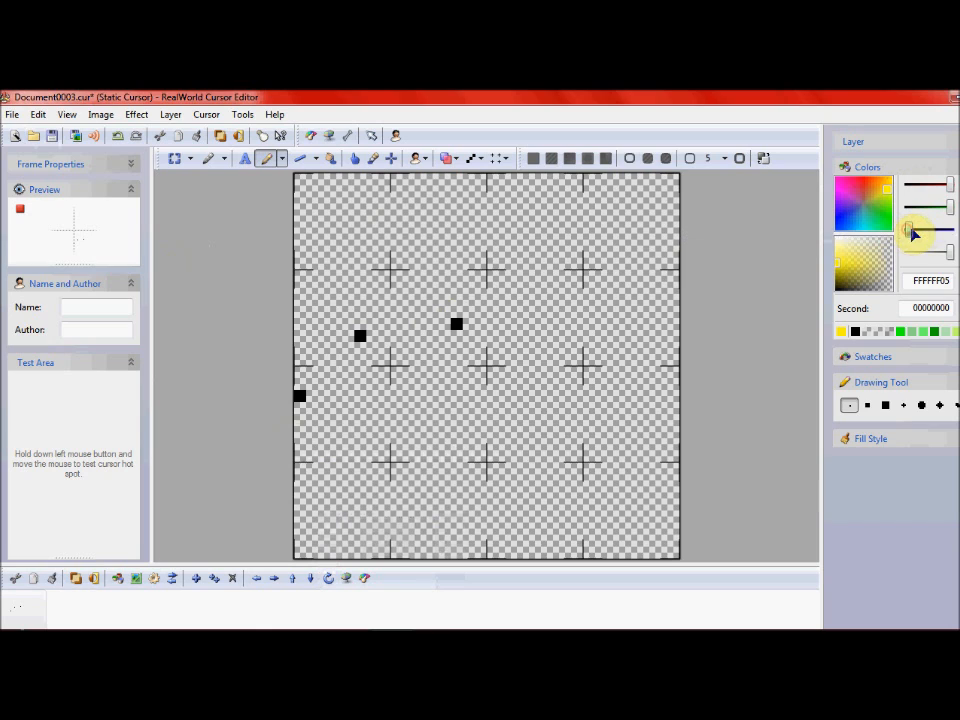
# Drag the alpha slider to 0 so the drawing colour reads 00FFFFFF transparent white.
pyautogui.moveTo(913, 231); pyautogui.dragTo(950, 255)
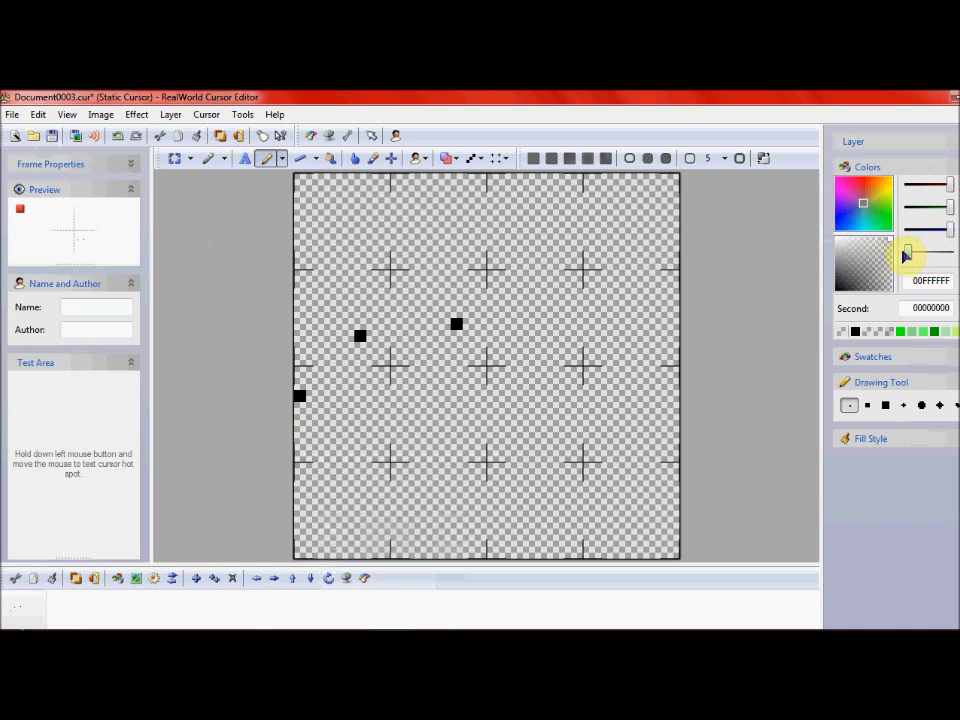
pyautogui.moveTo(928, 281)
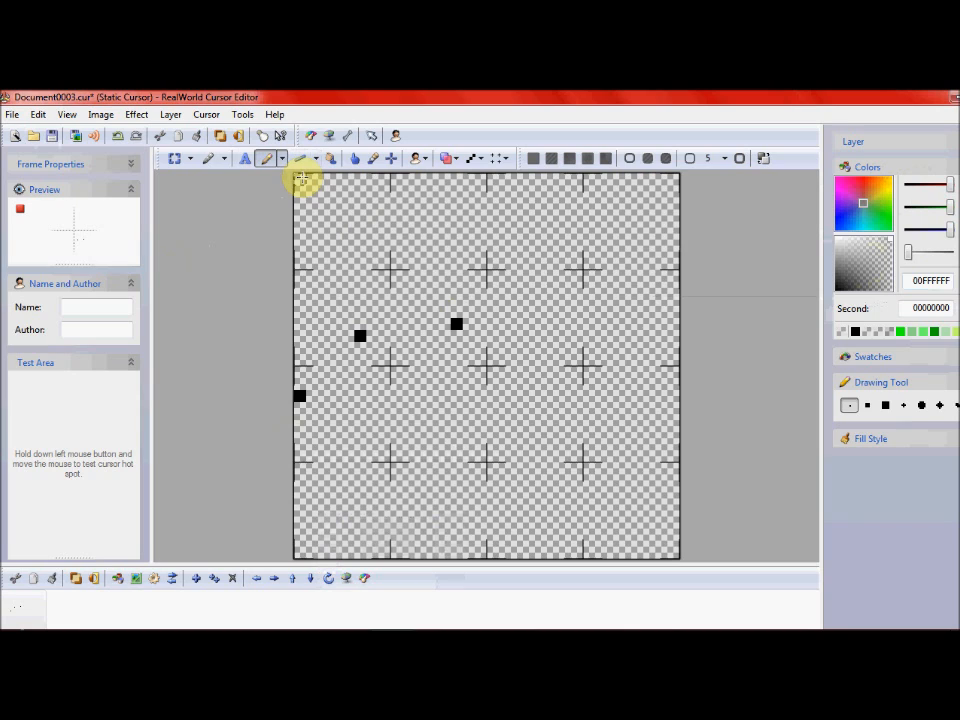
pyautogui.moveTo(300, 183)
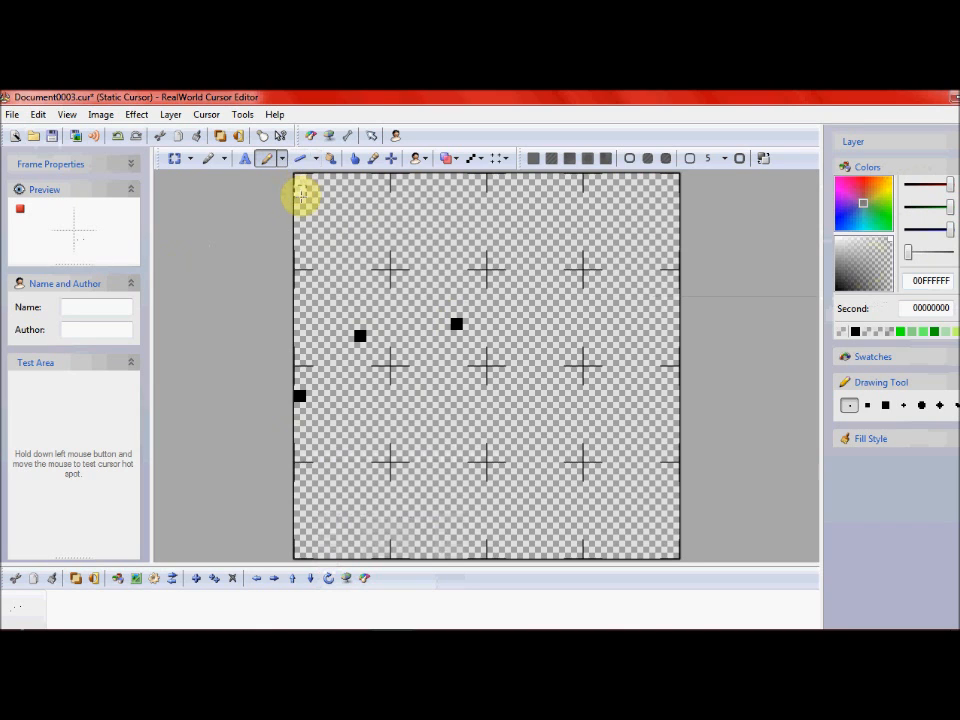
pyautogui.moveTo(303, 350)
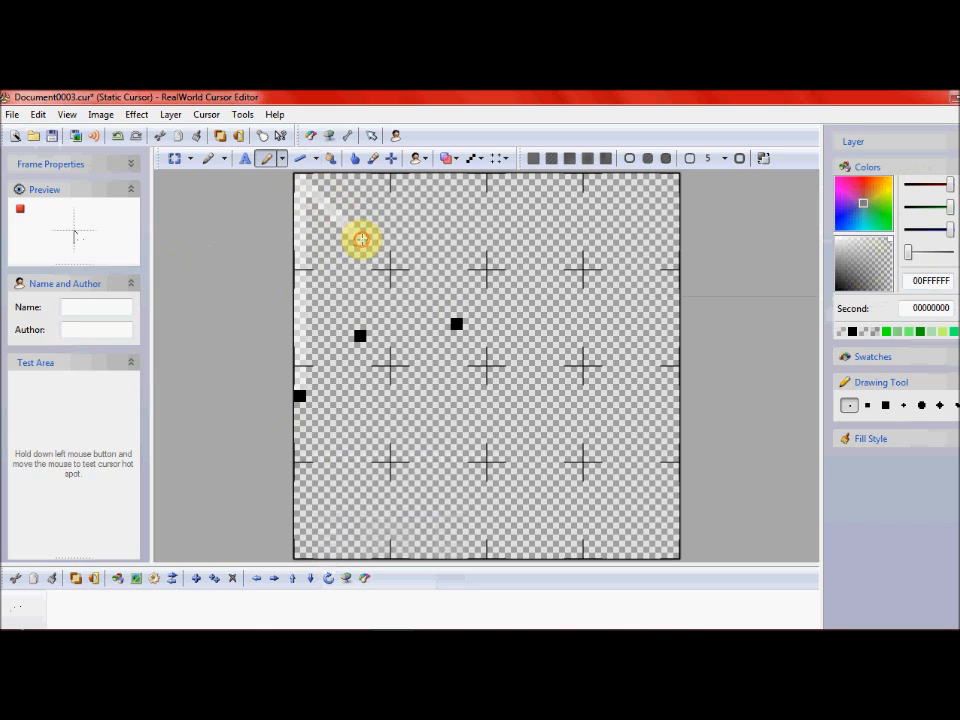
pyautogui.moveTo(392, 270)
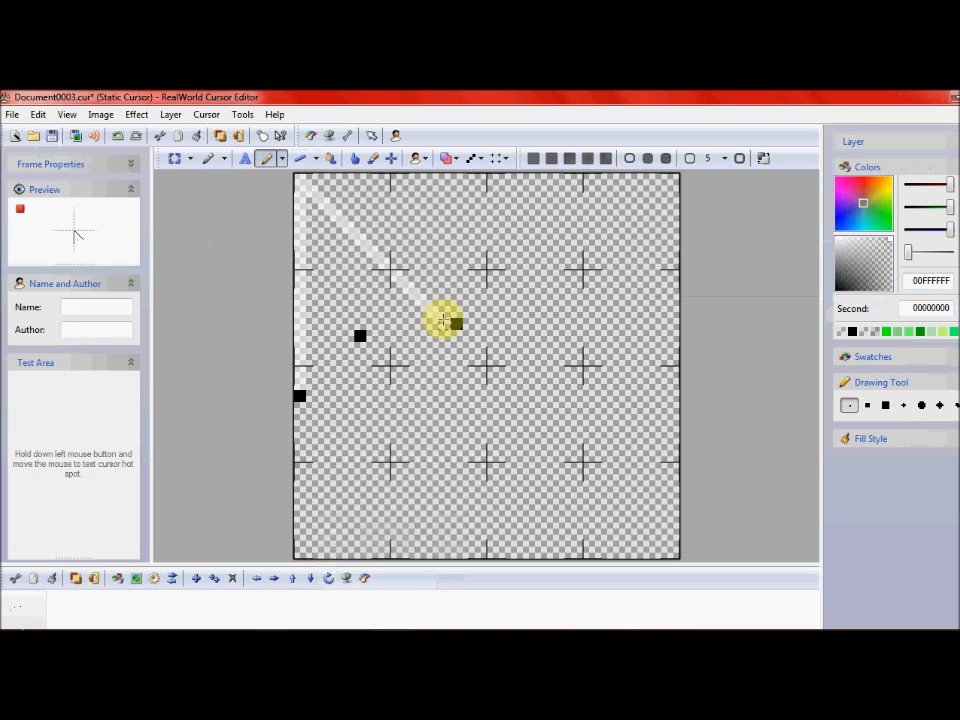
# Draw the arrow's left, long diagonal and inner horizontal edges in transparent white with the Line tool.
pyautogui.click(456, 323)
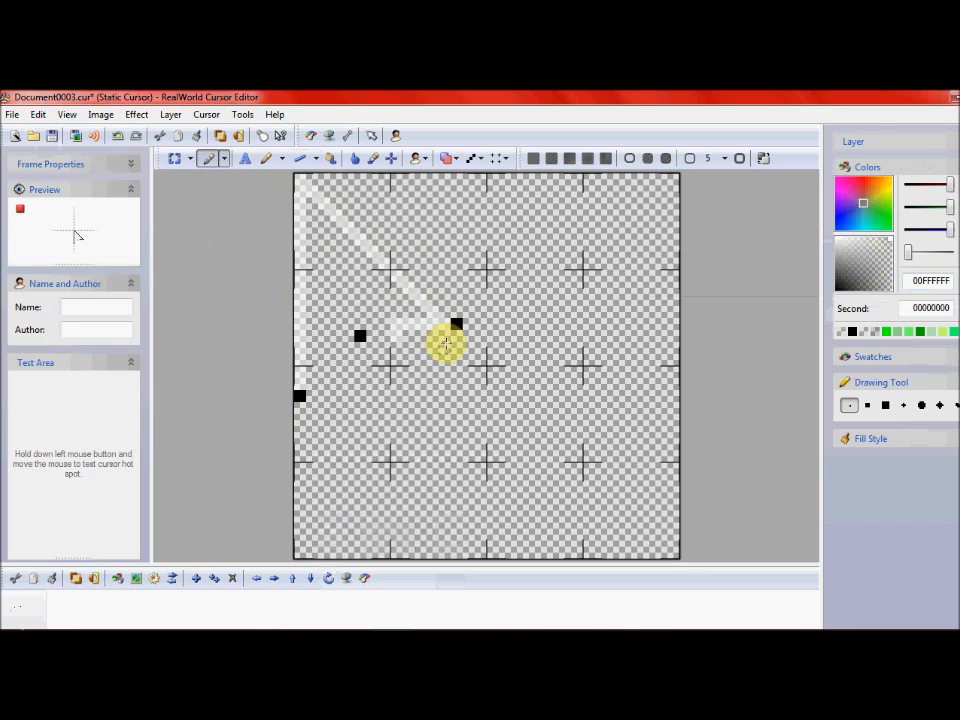
pyautogui.click(270, 158)
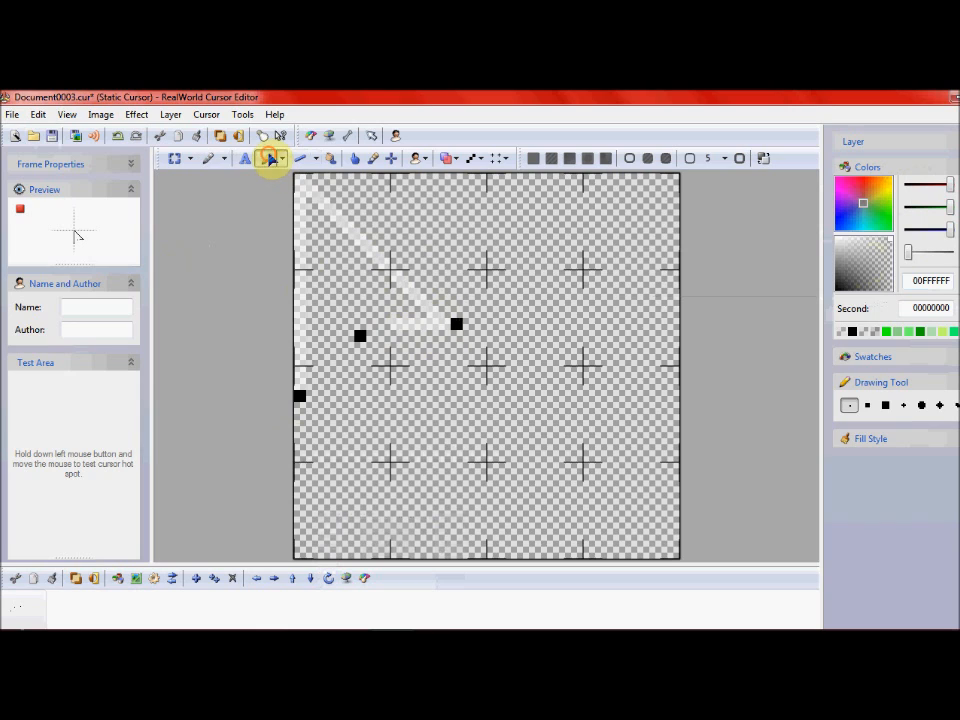
pyautogui.click(270, 158)
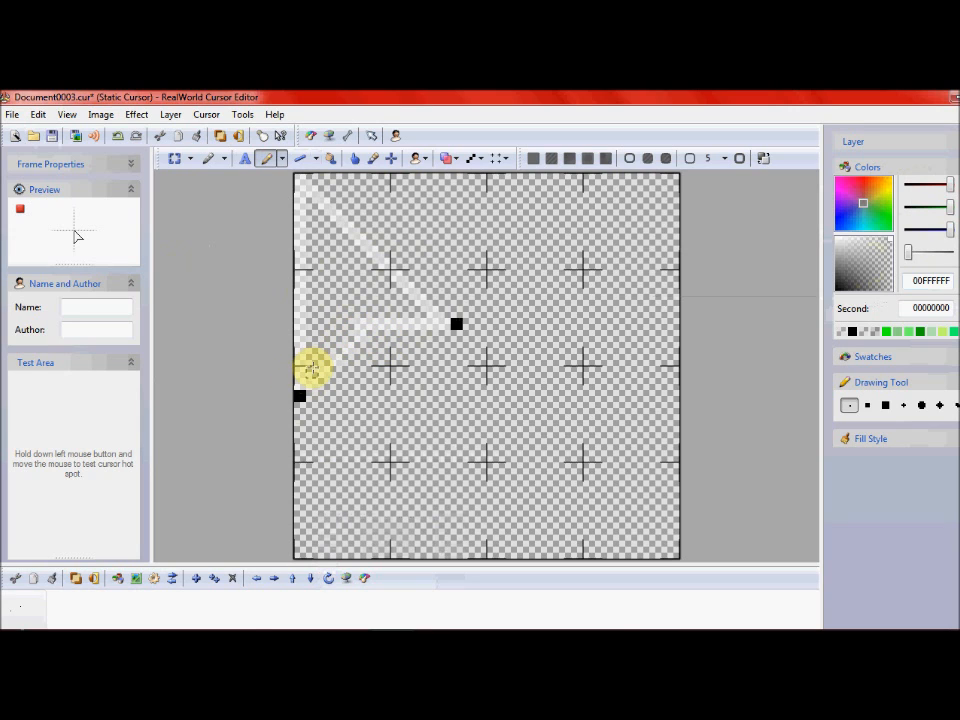
# Draw the short diagonal edge from the left side up to the left guide dot.
pyautogui.click(360, 336)
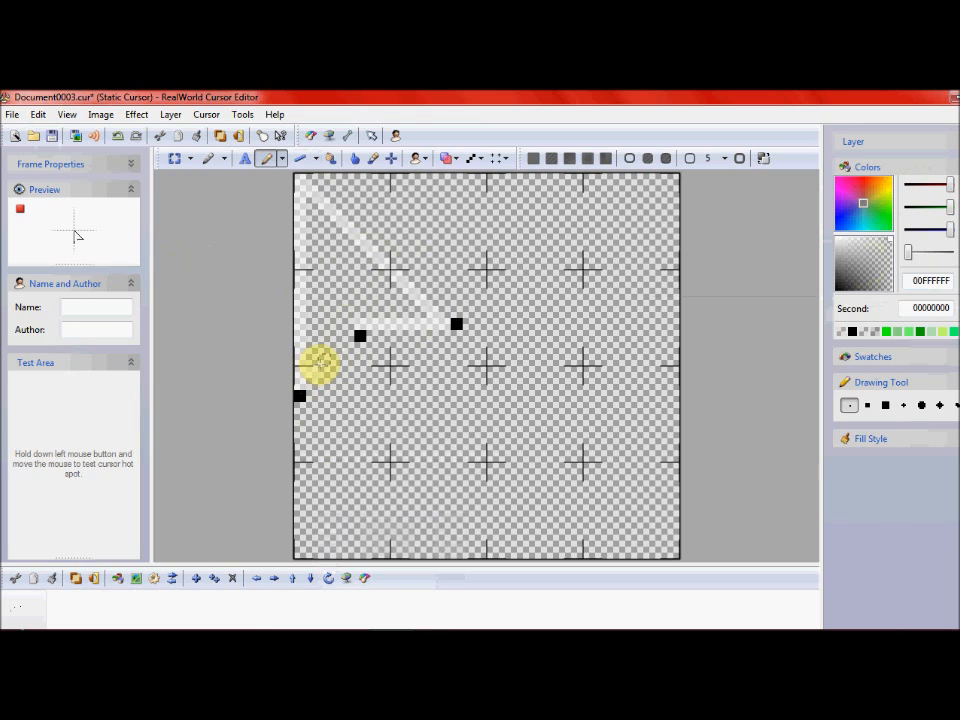
pyautogui.moveTo(350, 335)
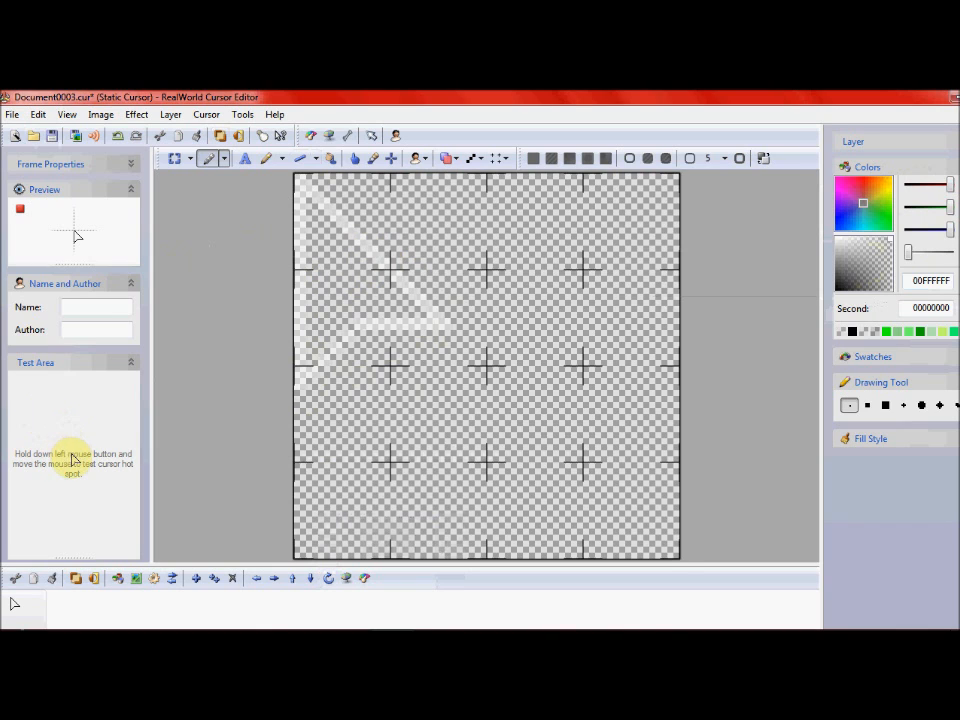
pyautogui.moveTo(82, 450)
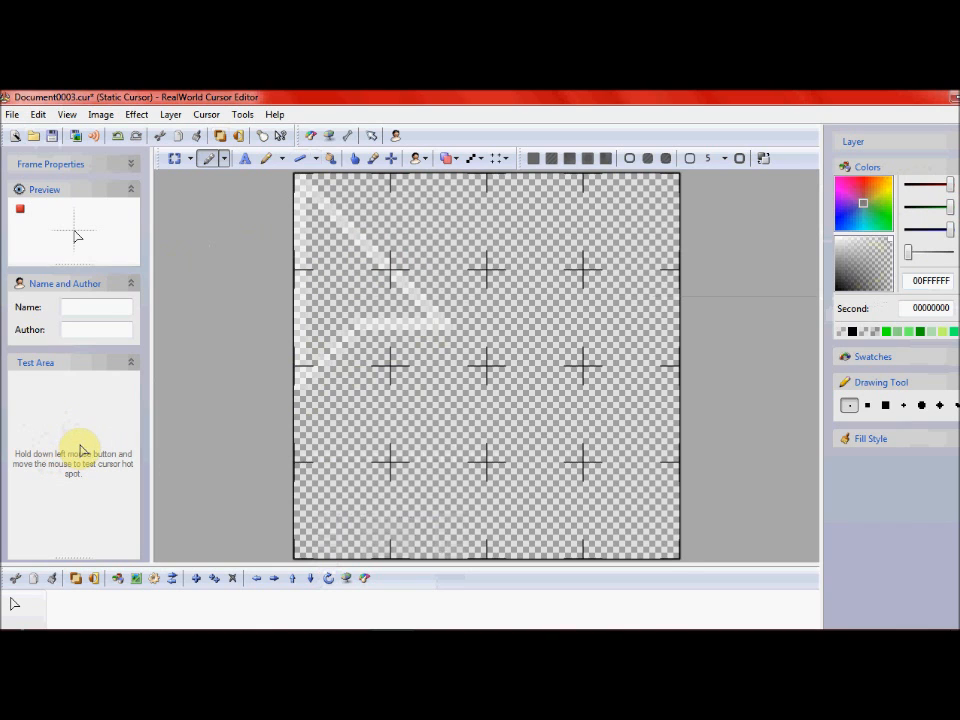
pyautogui.moveTo(62, 450)
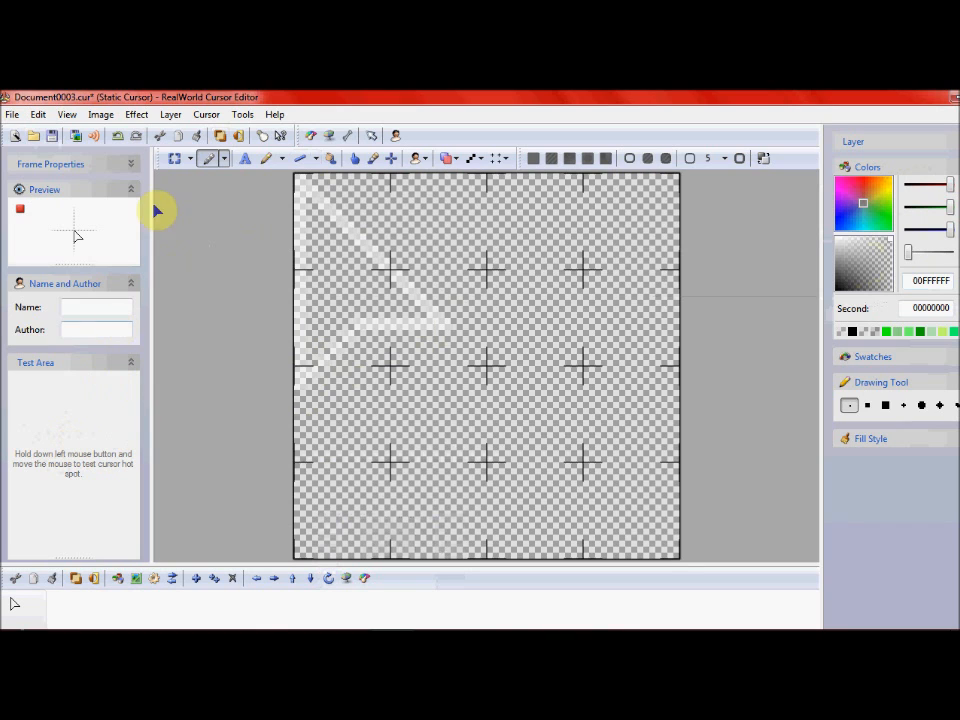
pyautogui.moveTo(336, 158)
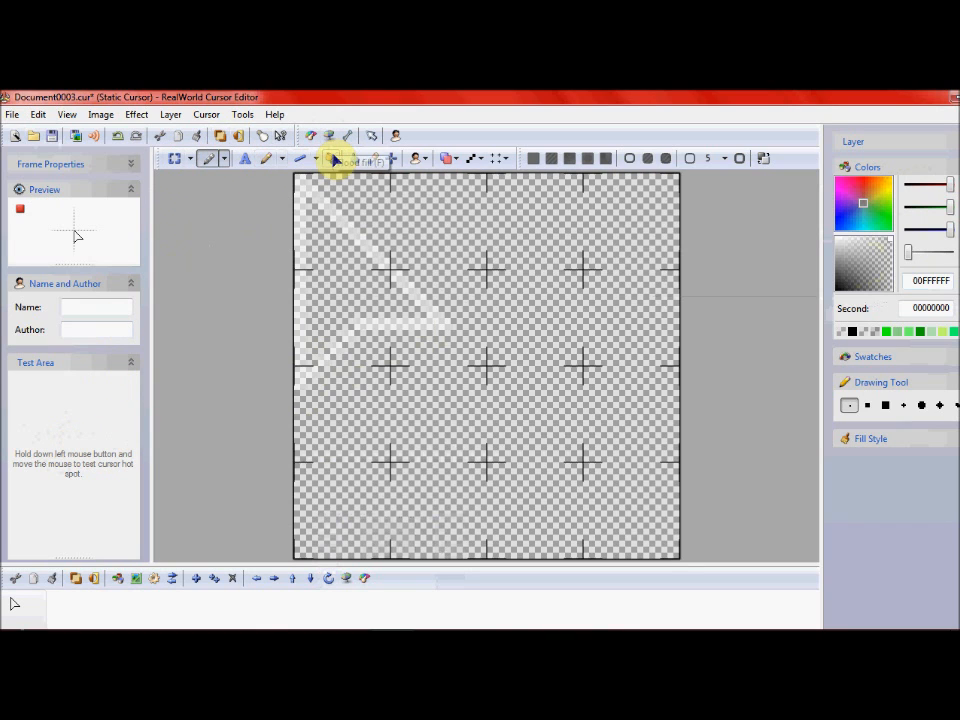